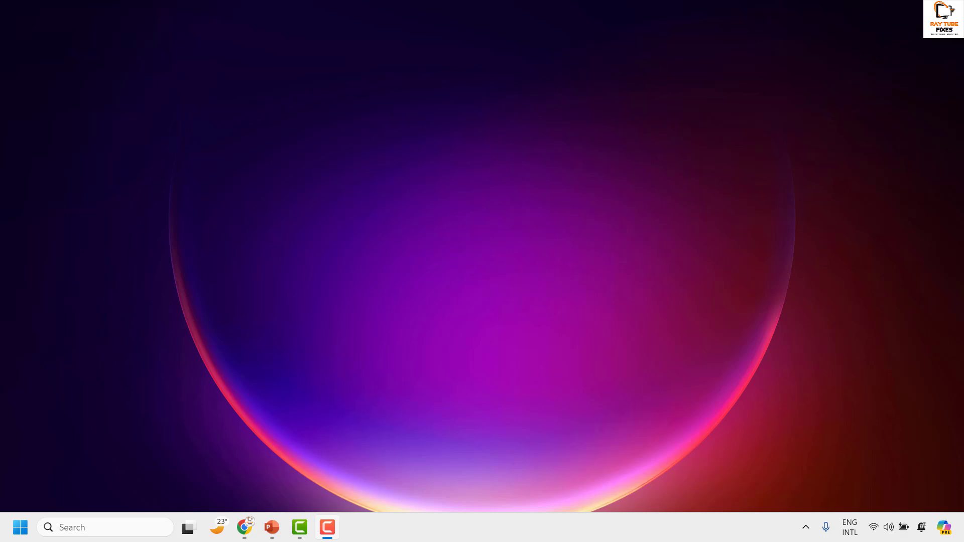
mouse_move(335, 283)
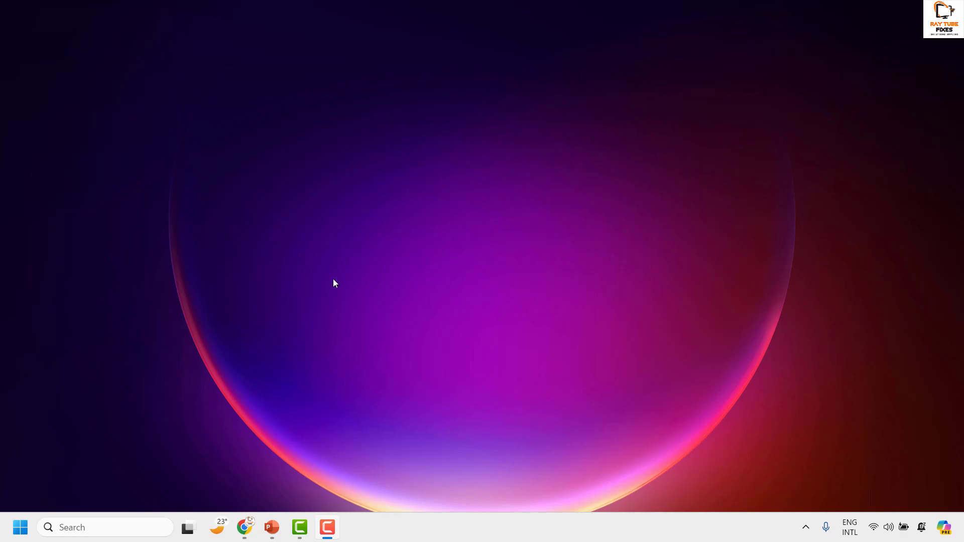
mouse_move(44, 507)
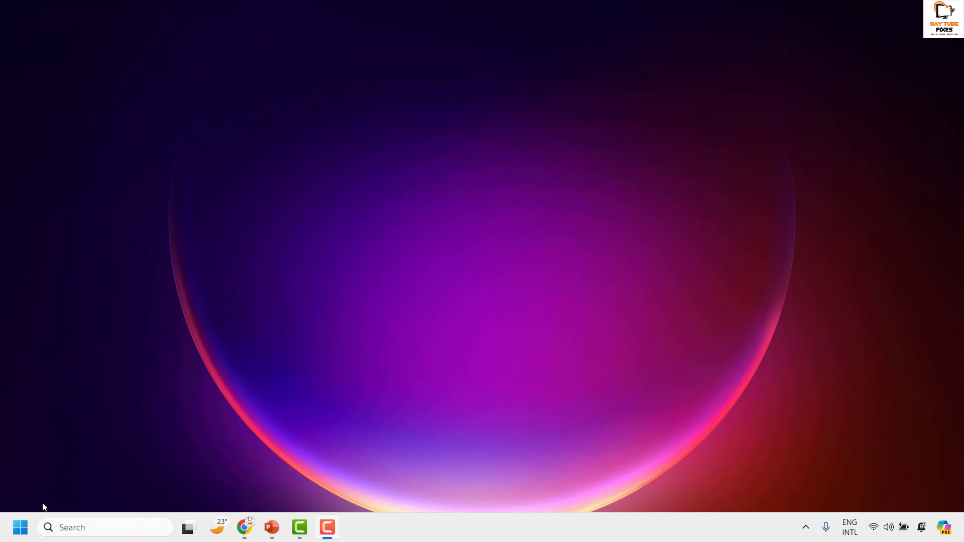
Step: Launch the Services console by running services.msc from the Run dialog
right_click(19, 527)
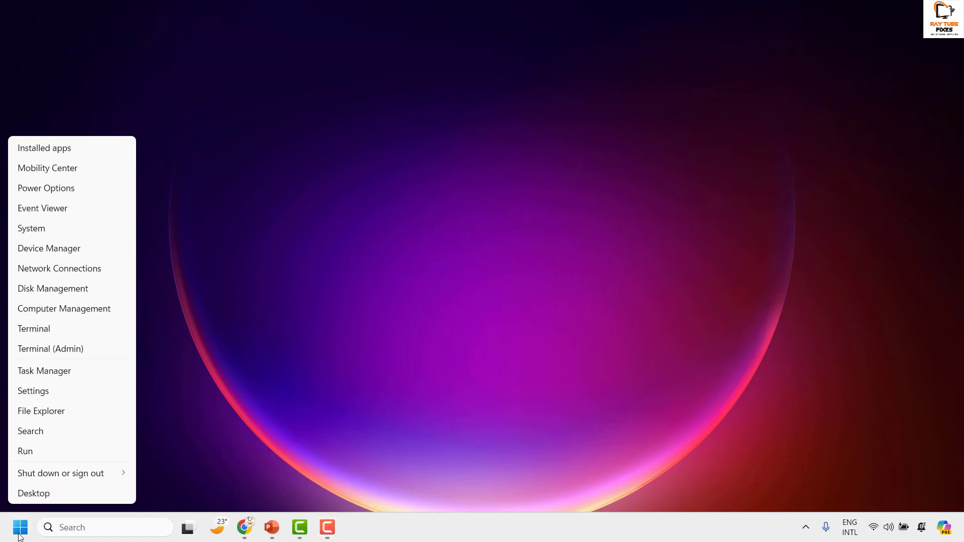
left_click(25, 451)
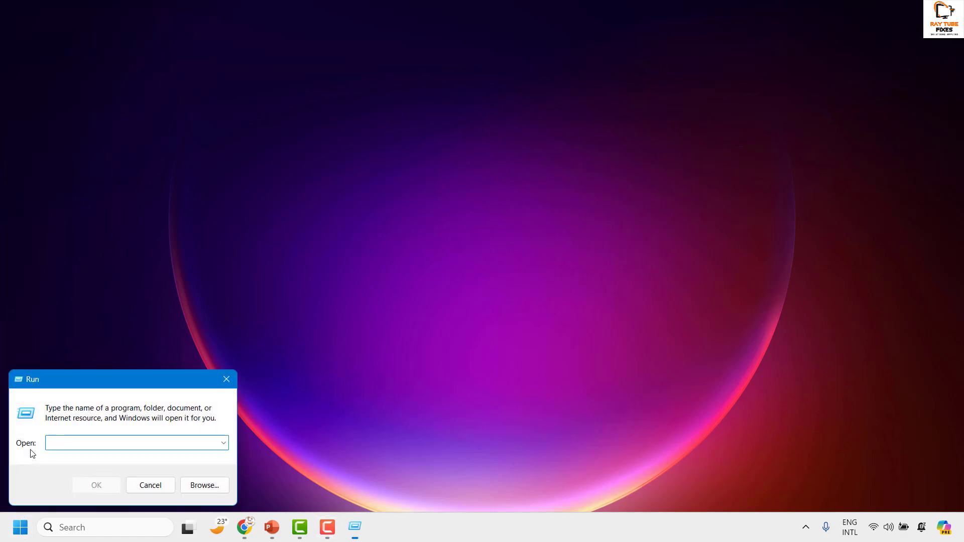
type("services")
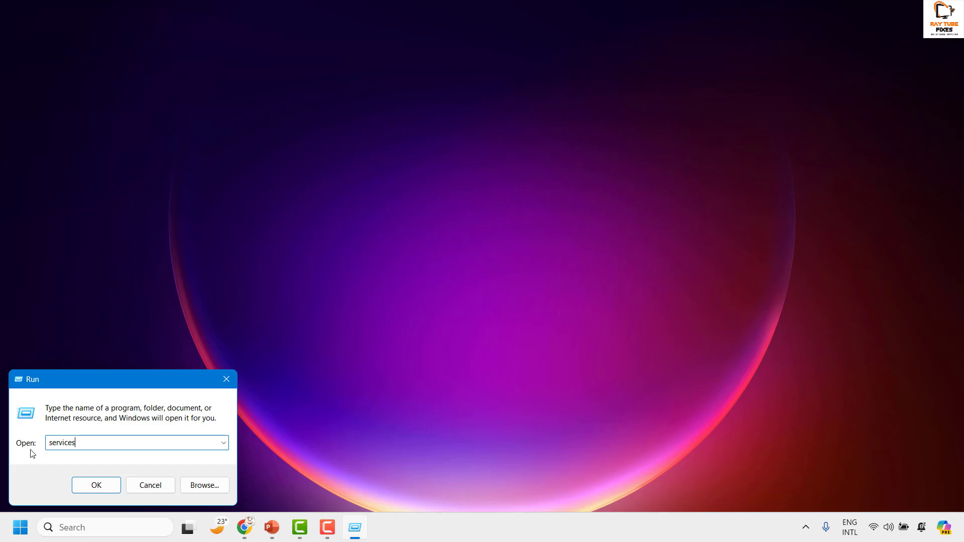
left_click(95, 485)
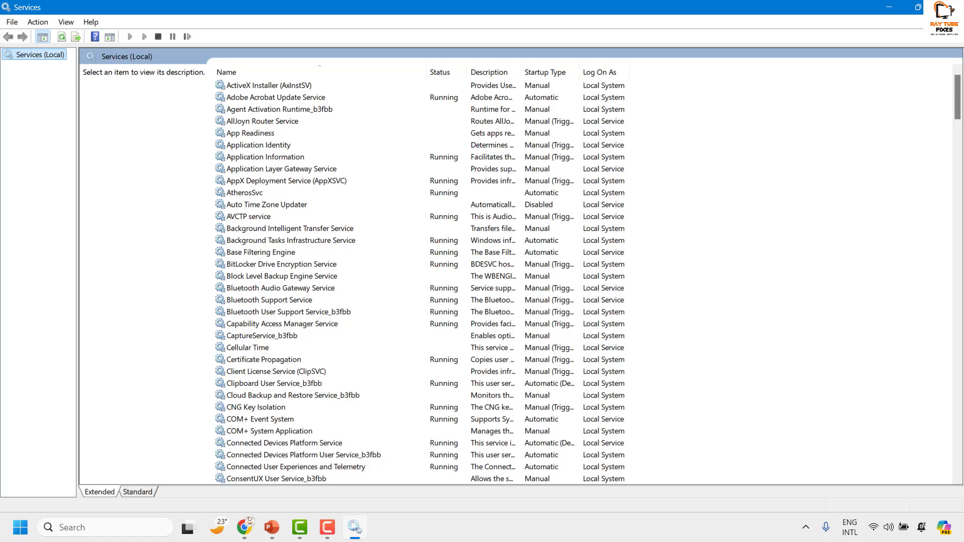
mouse_move(251, 290)
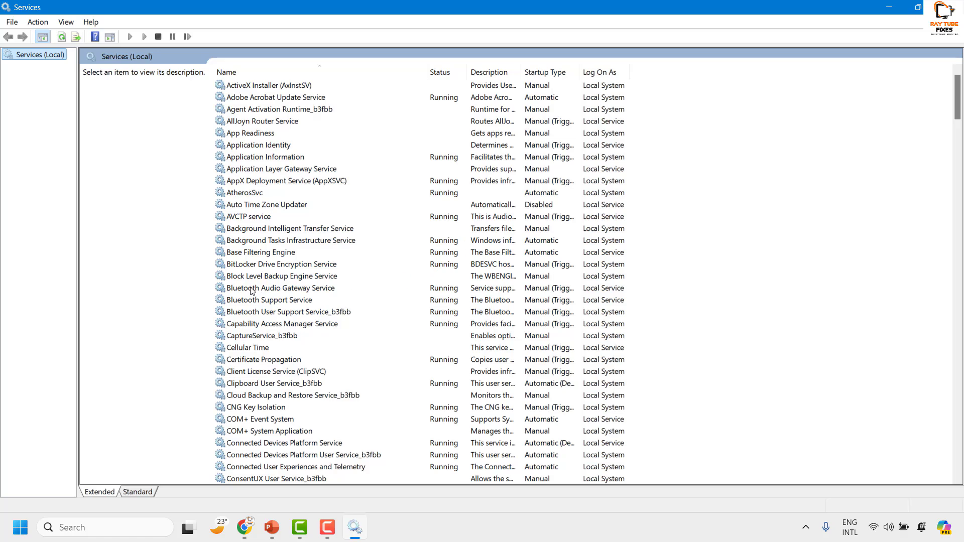
Step: Select Bluetooth Audio Gateway Service in the services list and bring up its context menu
left_click(281, 287)
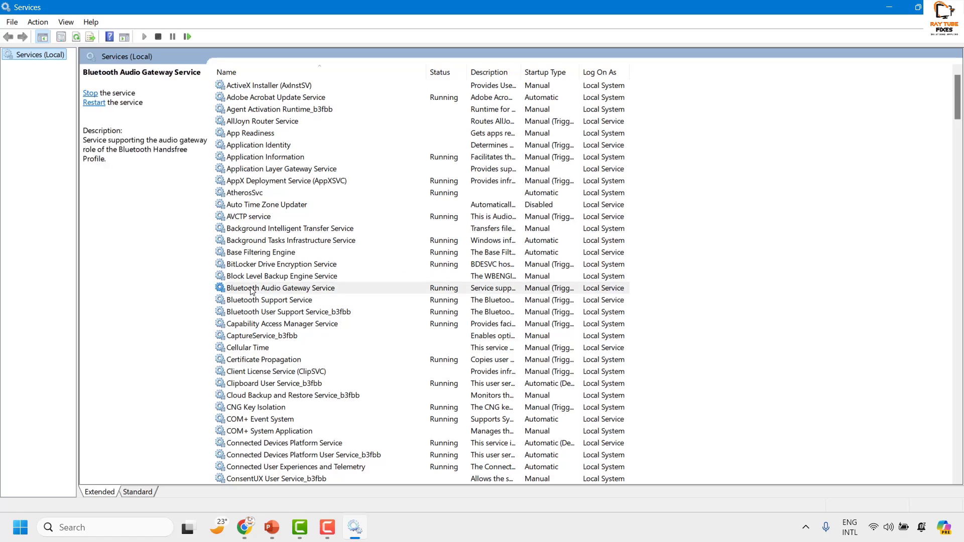
left_click(281, 288)
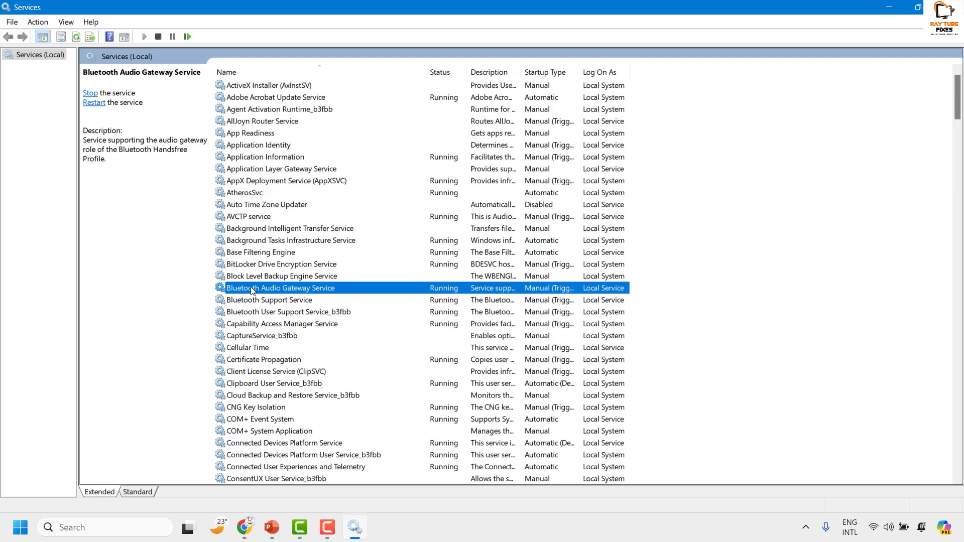
left_click(270, 300)
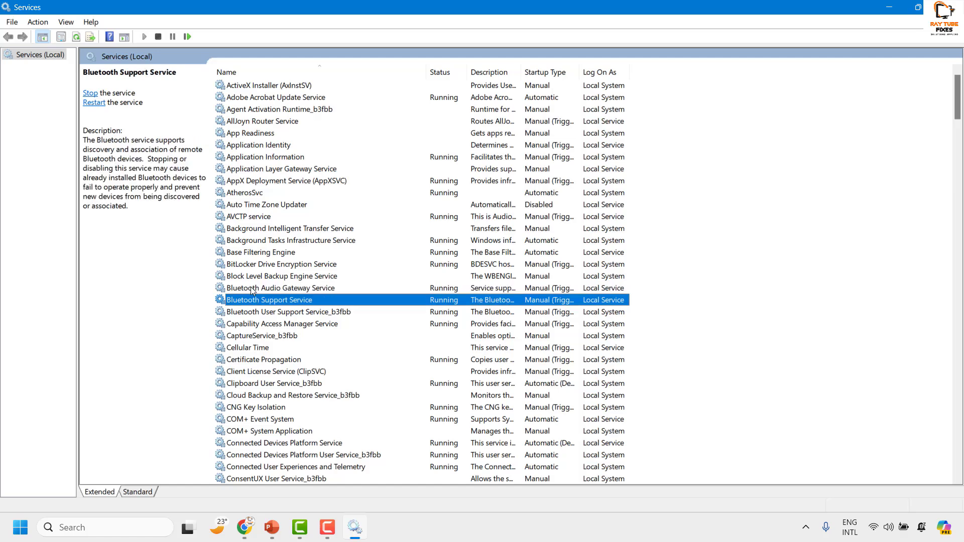
left_click(281, 287)
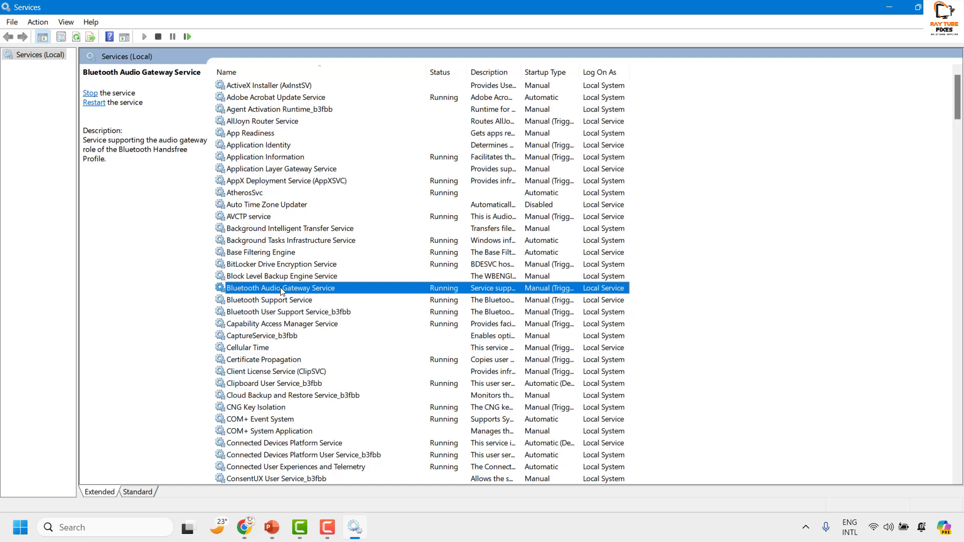
mouse_move(601, 249)
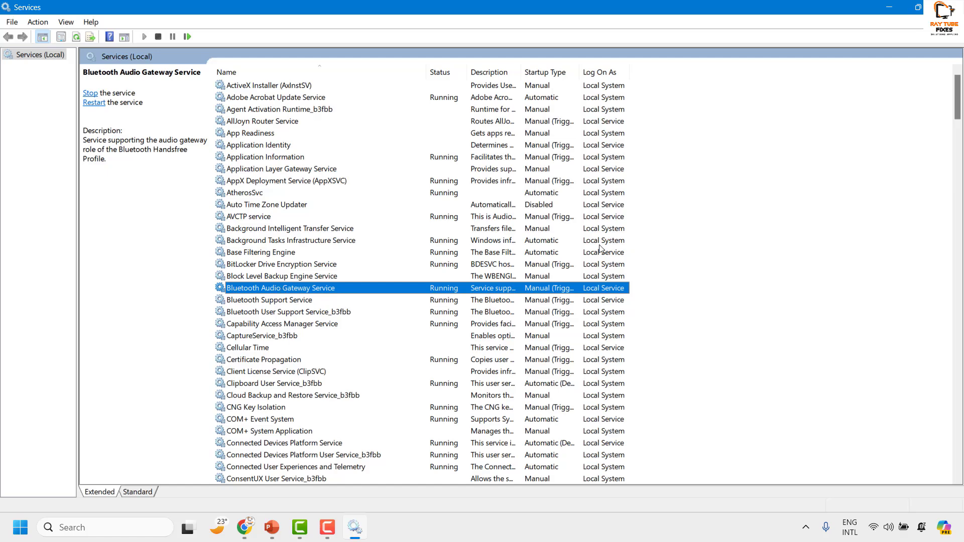
right_click(280, 287)
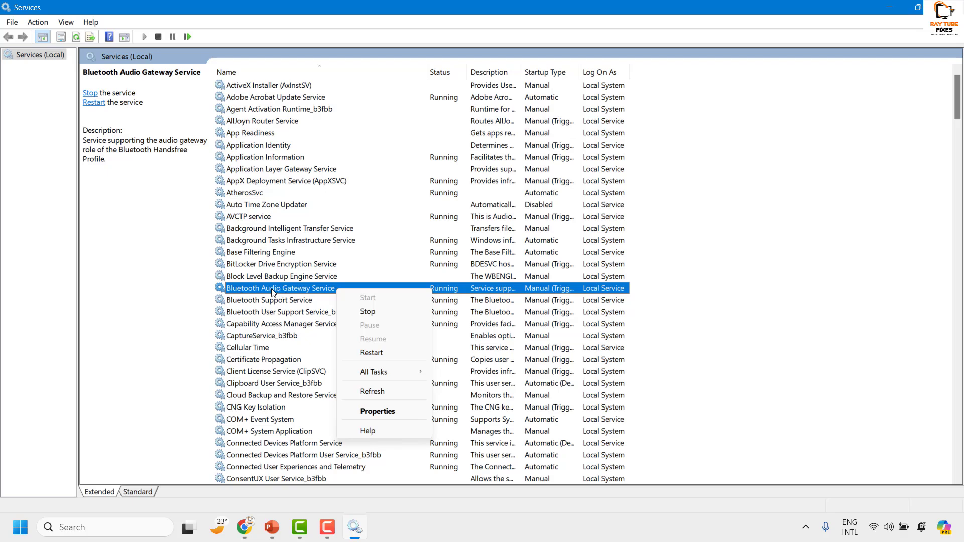
Step: In the service's Properties, stop Bluetooth Audio Gateway Service and set startup type to Disabled
left_click(377, 411)
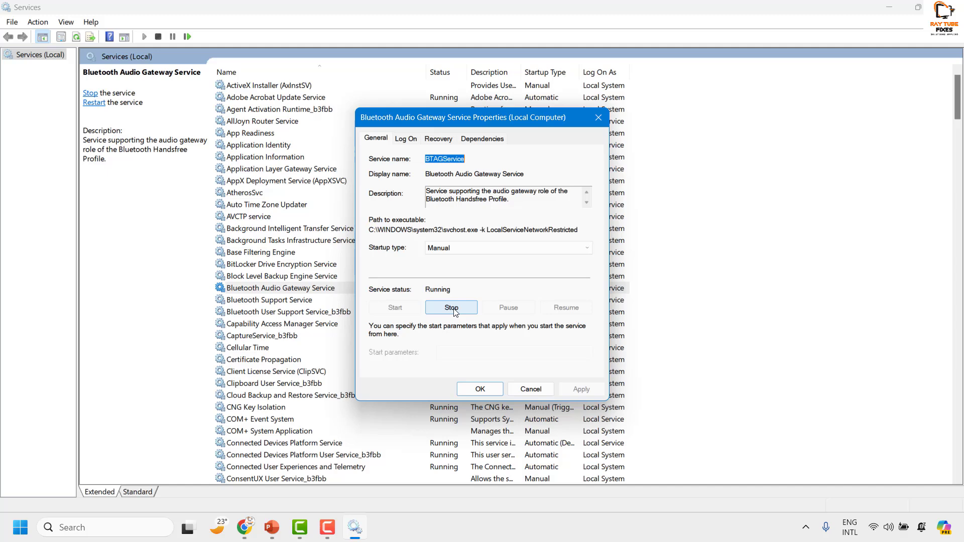
left_click(451, 308)
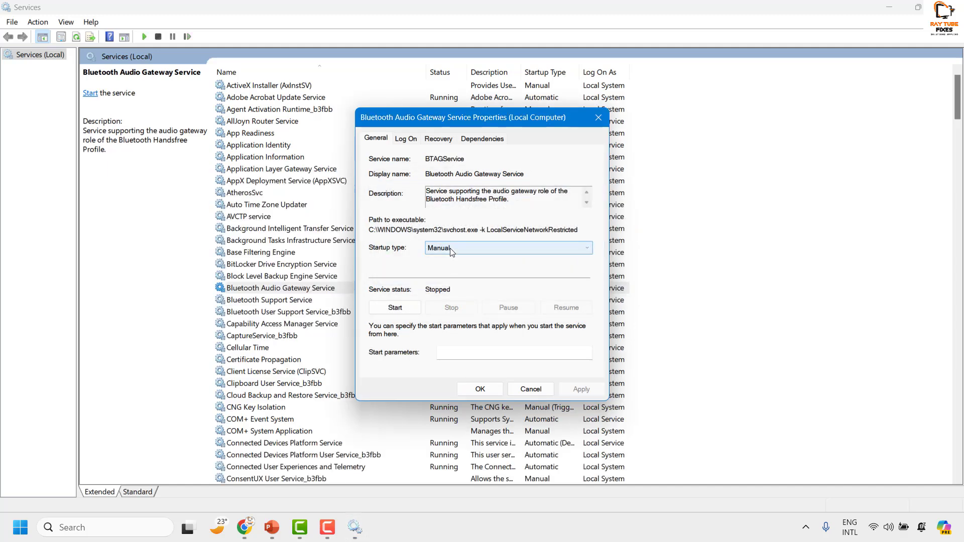
left_click(507, 247)
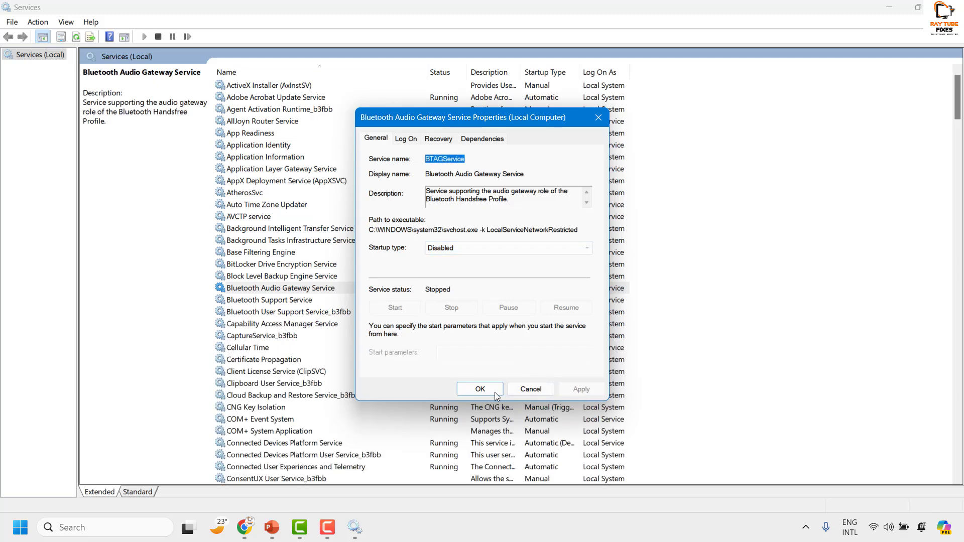
left_click(480, 388)
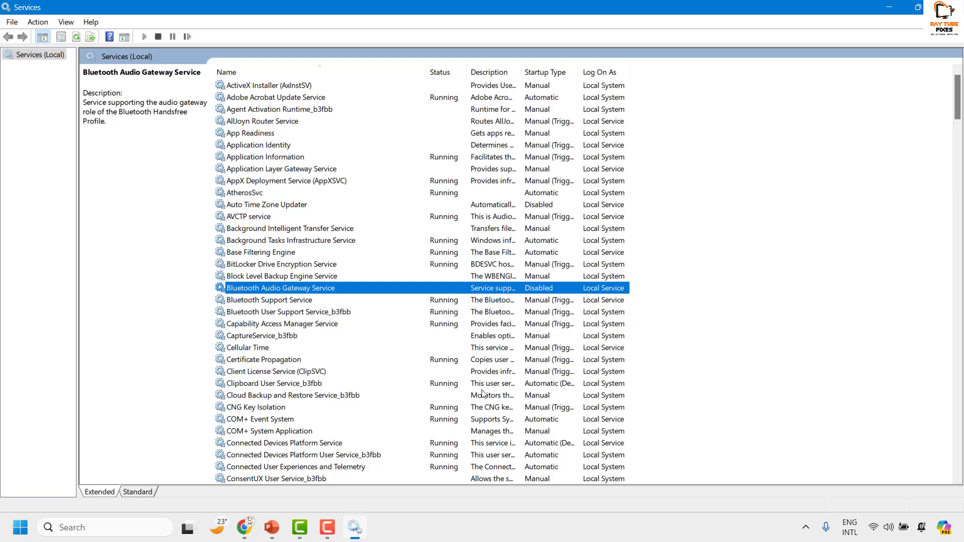